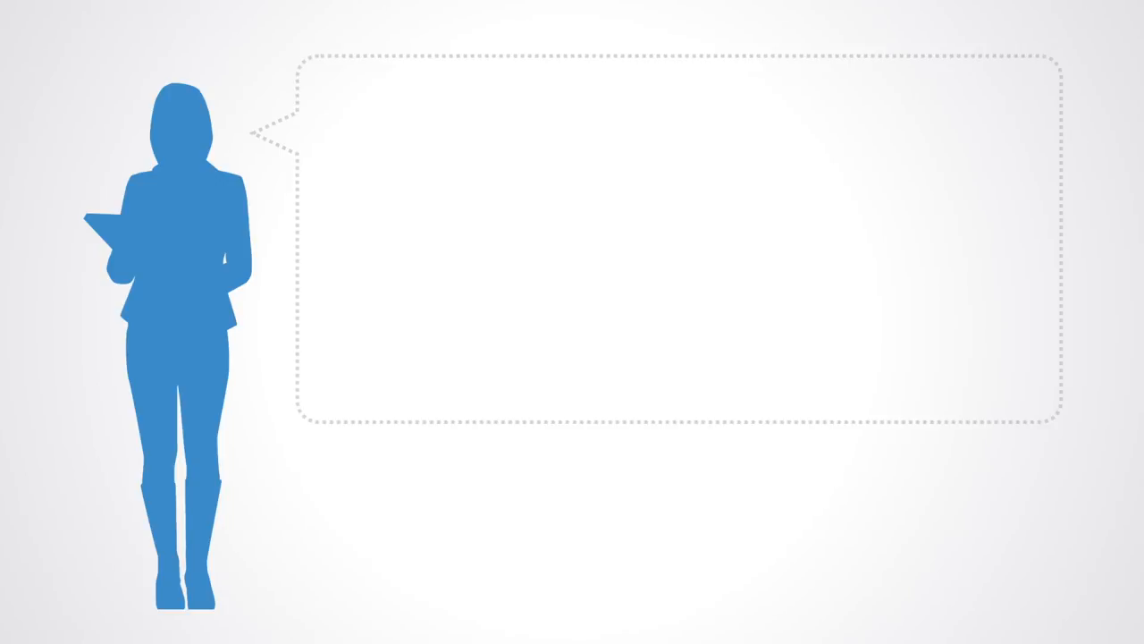
type("\"Around 2010, around that time, thanks to the convergence of")
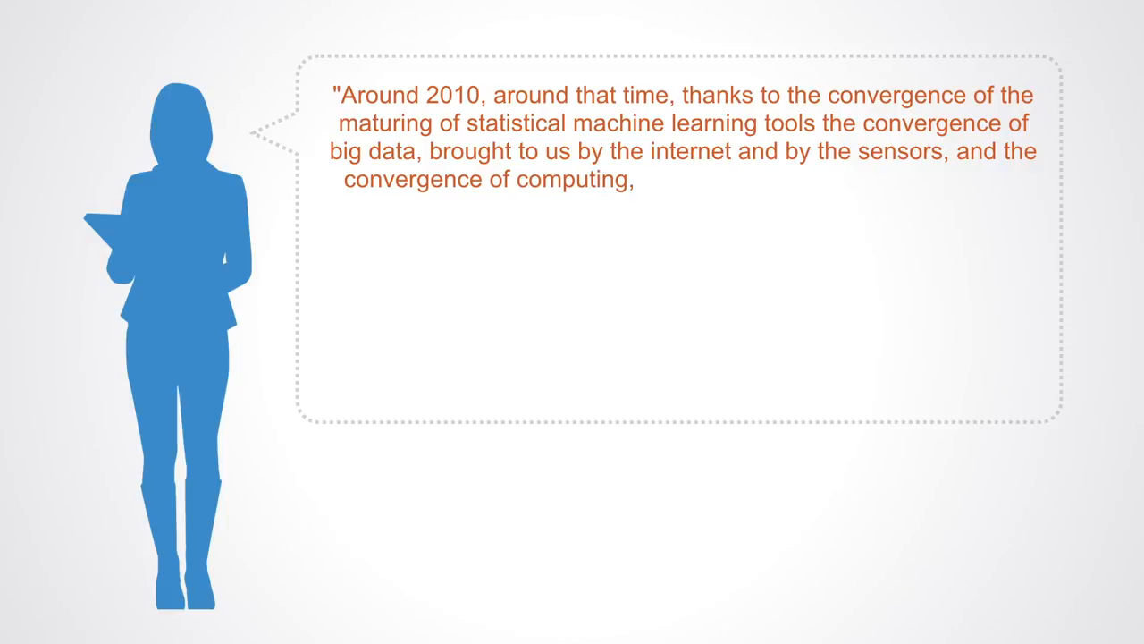
type("the Moore's law, carried us to much better hardware.")
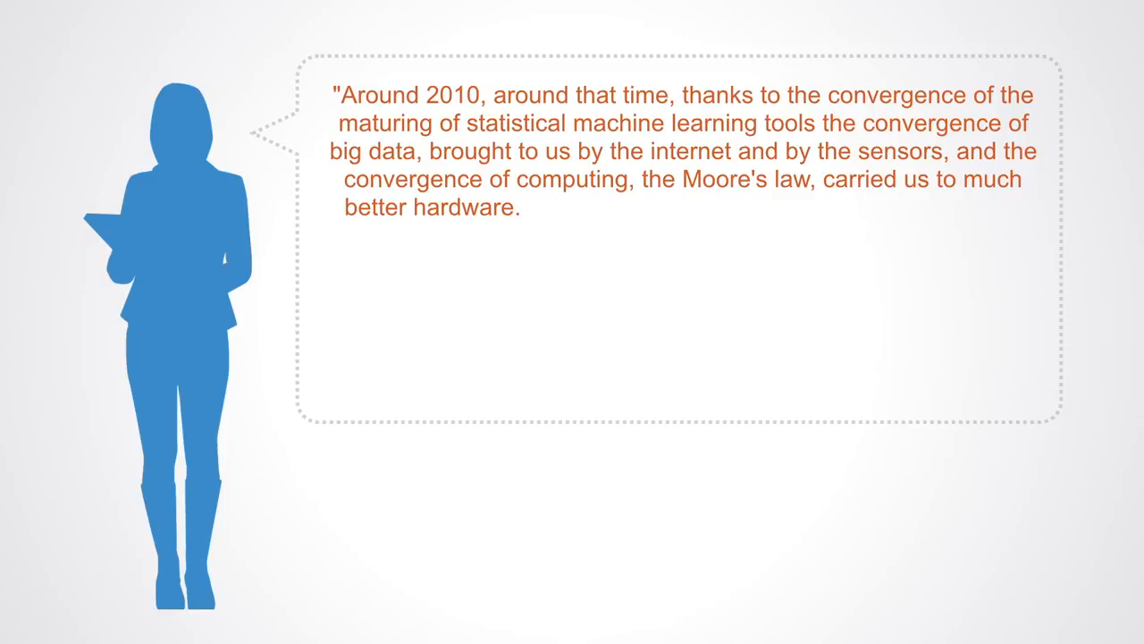
type("The")
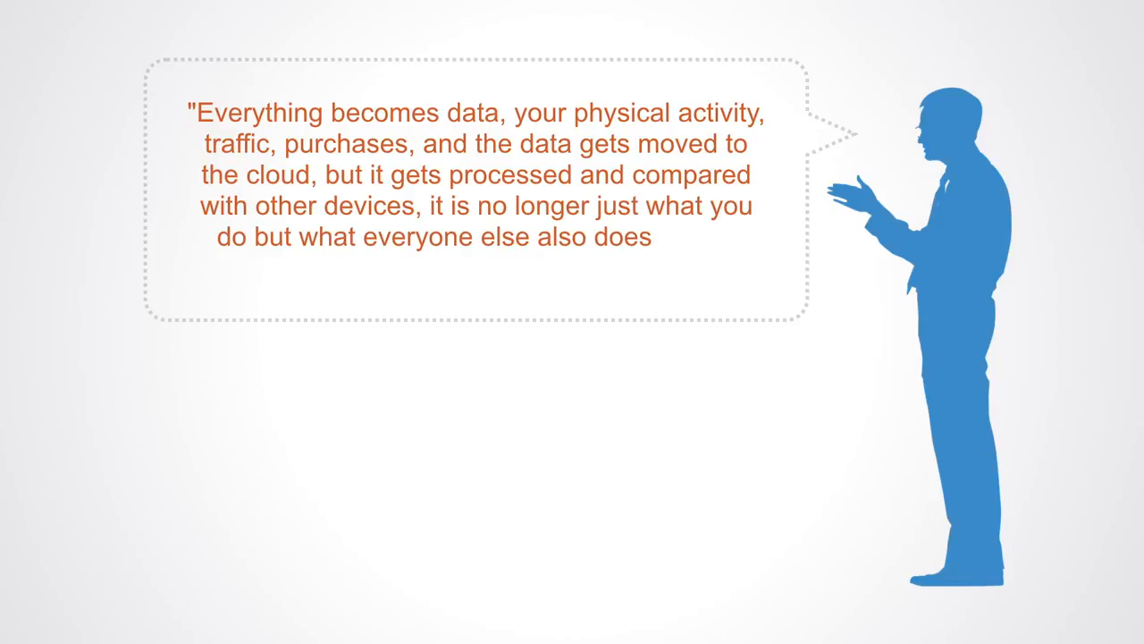
type(", which keeps making the system smarter and smart")
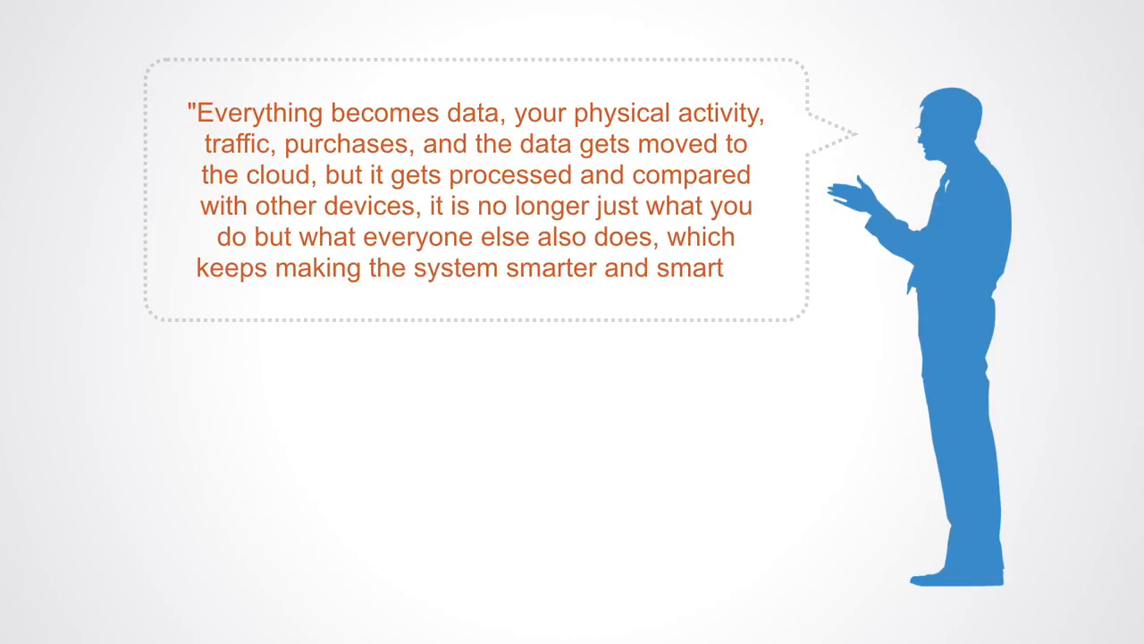
type("er\"")
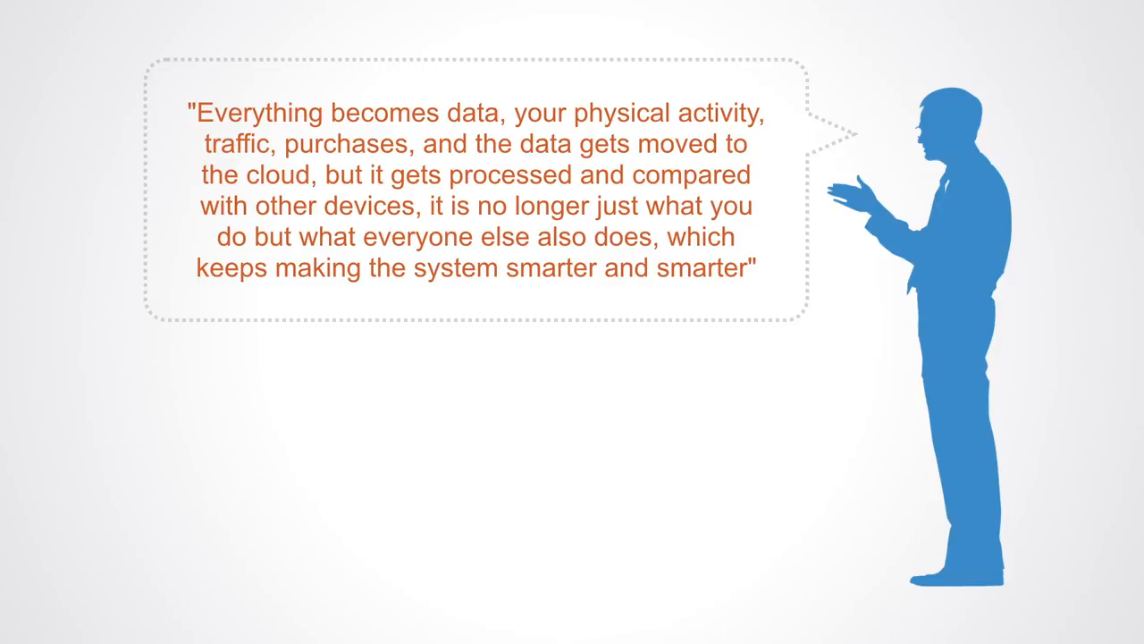